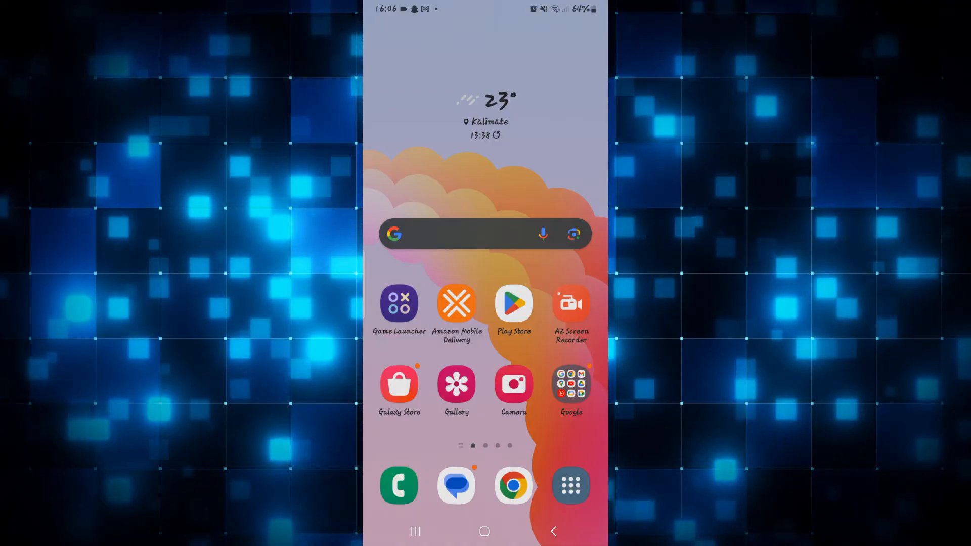
- Launch the Settings app from the Samsung home screen
{"action": "left_click", "coordinate": [455, 304]}
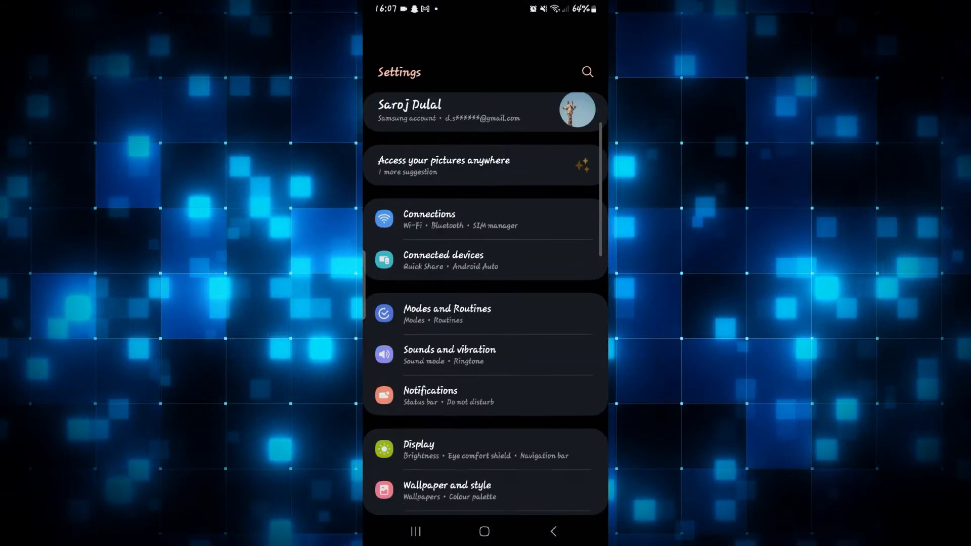
- Go to Apps and select Amazon Mobile Delivery to view its app info
{"action": "scroll", "scroll_direction": "down", "scroll_amount": 3}
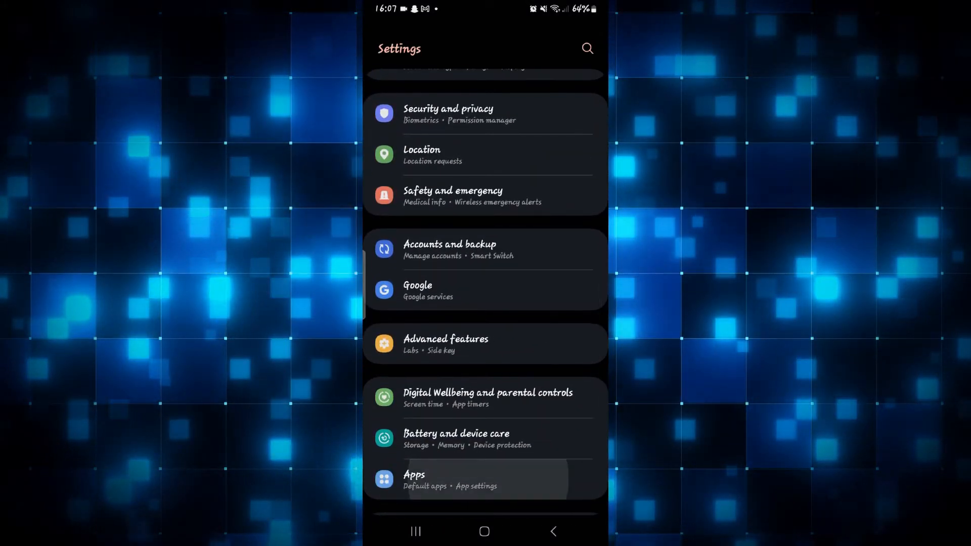
{"action": "left_click", "coordinate": [414, 479]}
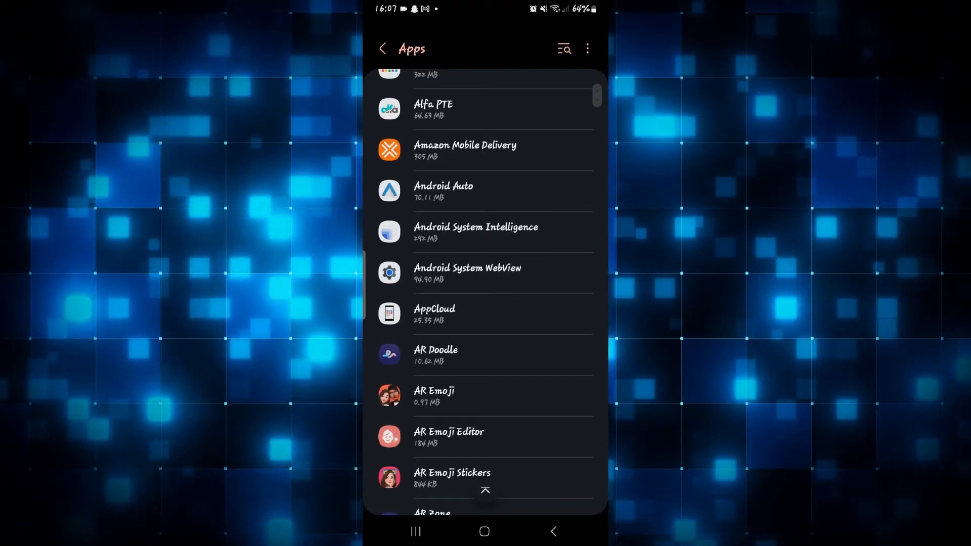
{"action": "left_click", "coordinate": [464, 150]}
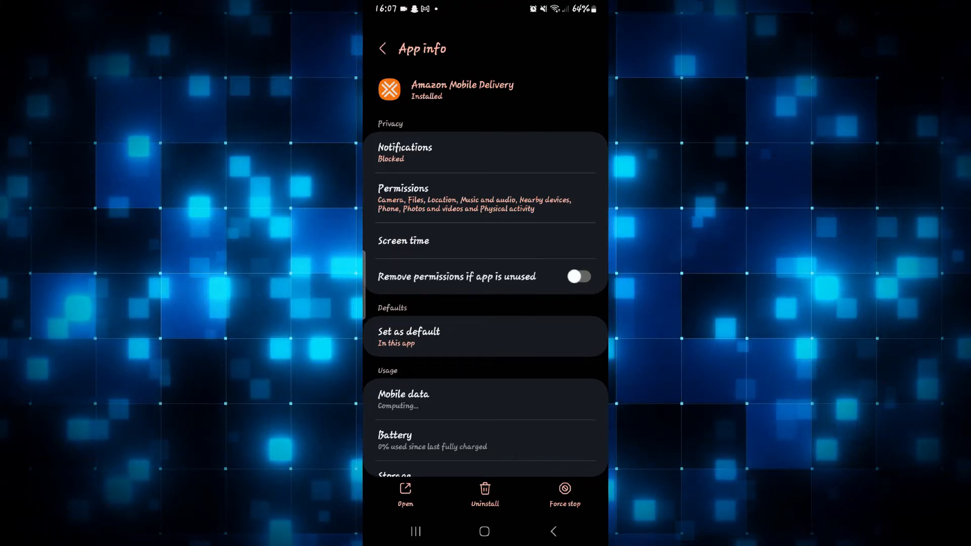
- Clear Amazon Mobile Delivery's data, confirm Delete, then return to the home screen
{"action": "scroll", "scroll_direction": "down", "scroll_amount": 3}
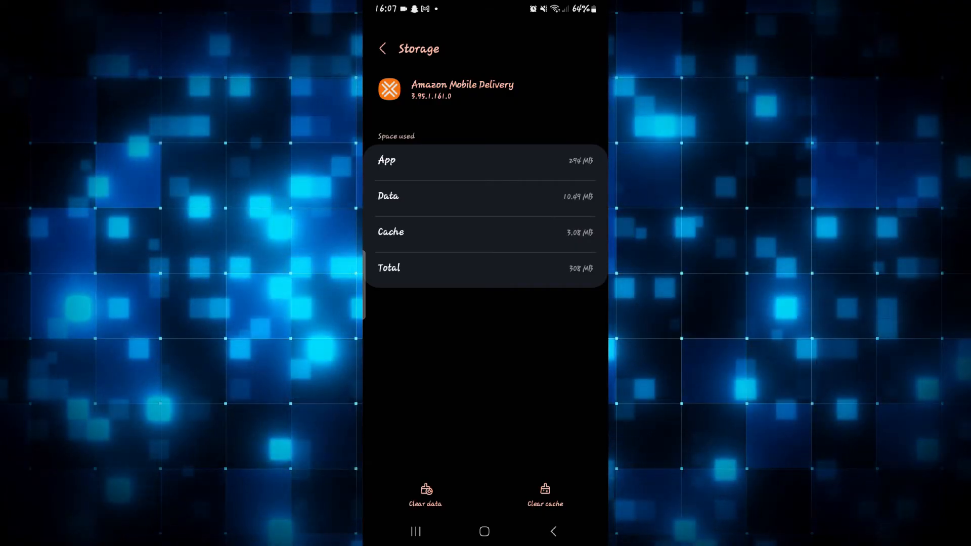
{"action": "left_click", "coordinate": [425, 496]}
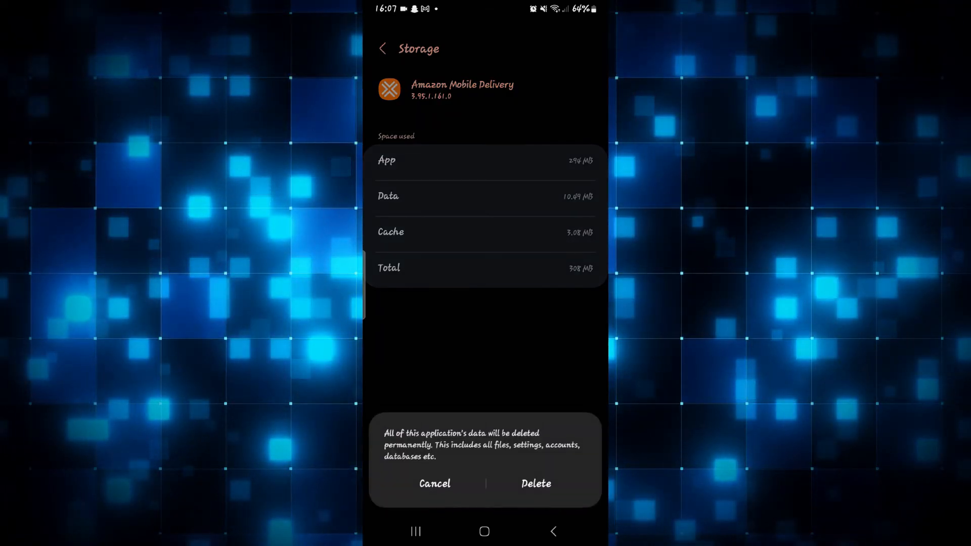
{"action": "left_click", "coordinate": [434, 483]}
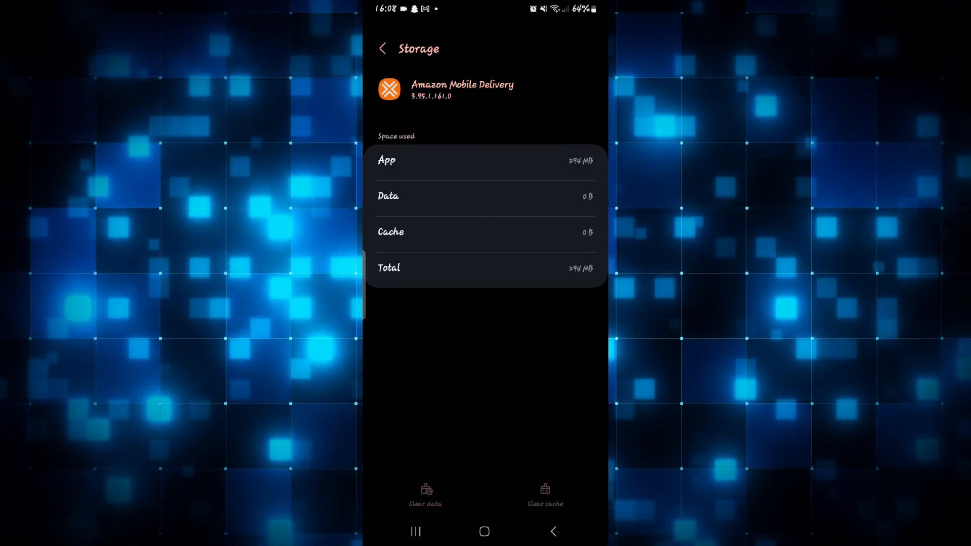
{"action": "left_click", "coordinate": [485, 530]}
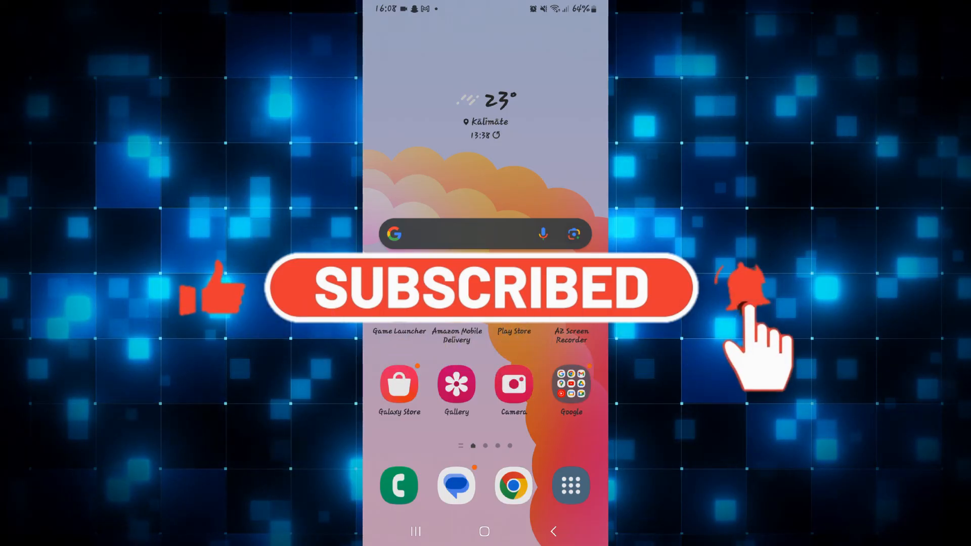
- Tap Home to stay on the Samsung home screen
{"action": "left_click", "coordinate": [743, 291]}
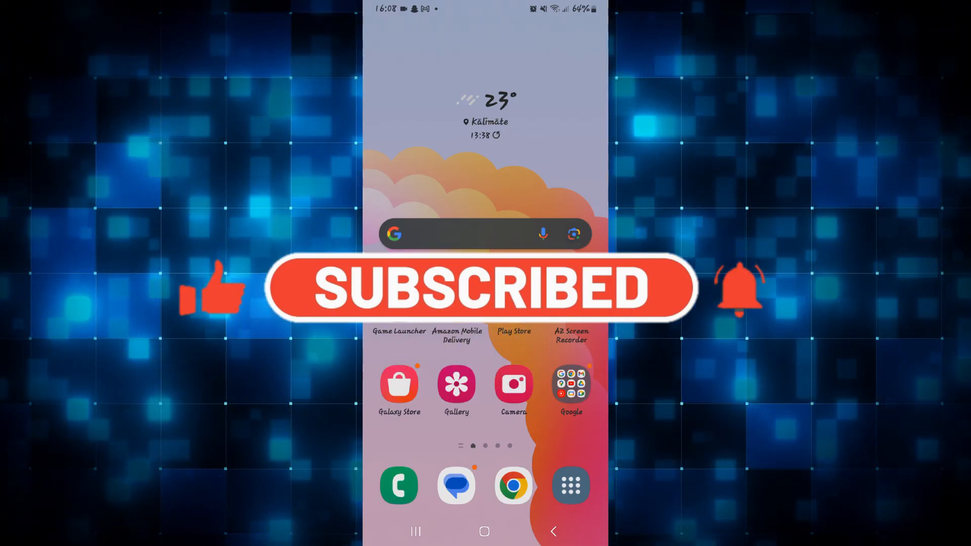